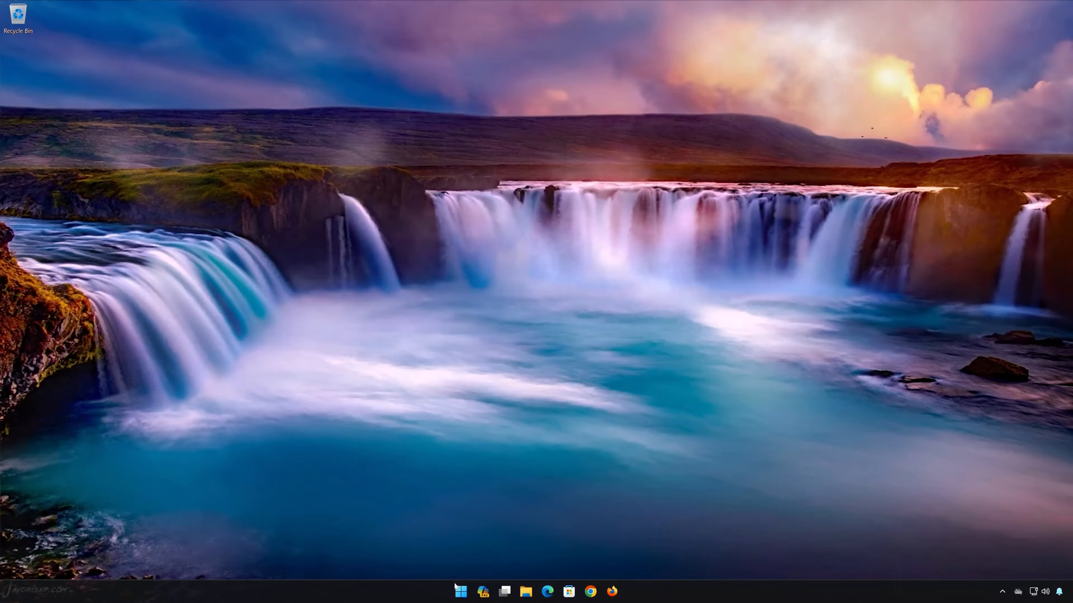
Launch the Settings app from the Start menu's pinned apps
click(460, 591)
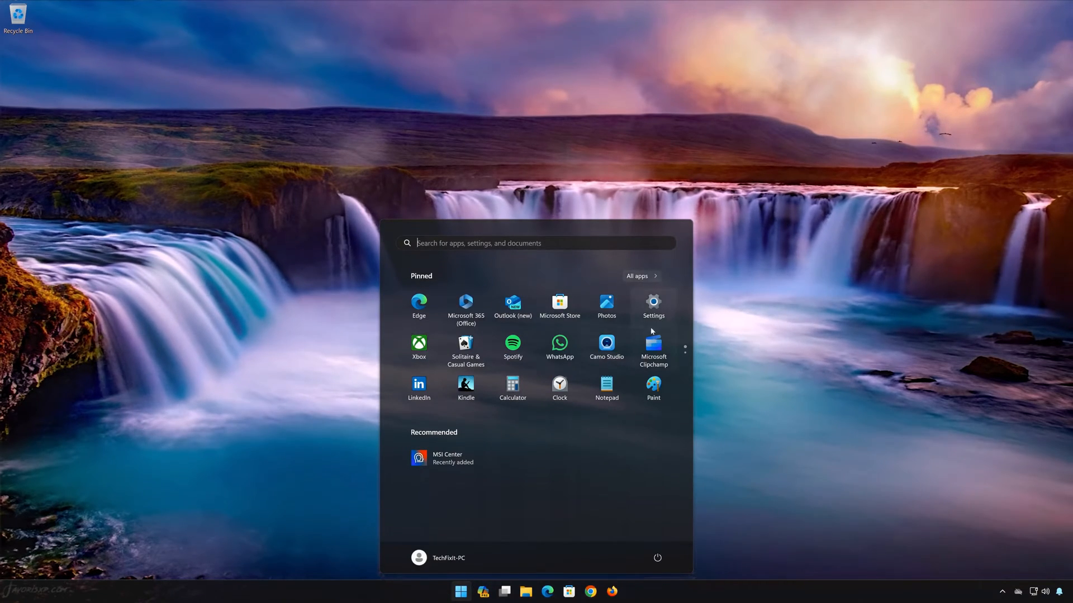
click(652, 302)
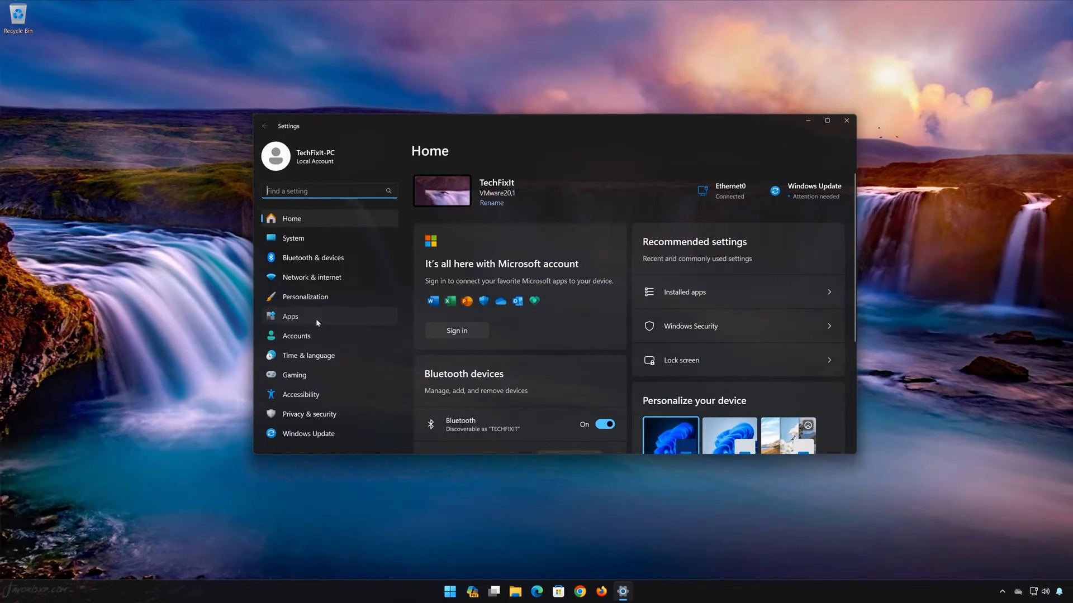
Show the Installed apps list and scroll down to the MSI Center entry
click(290, 316)
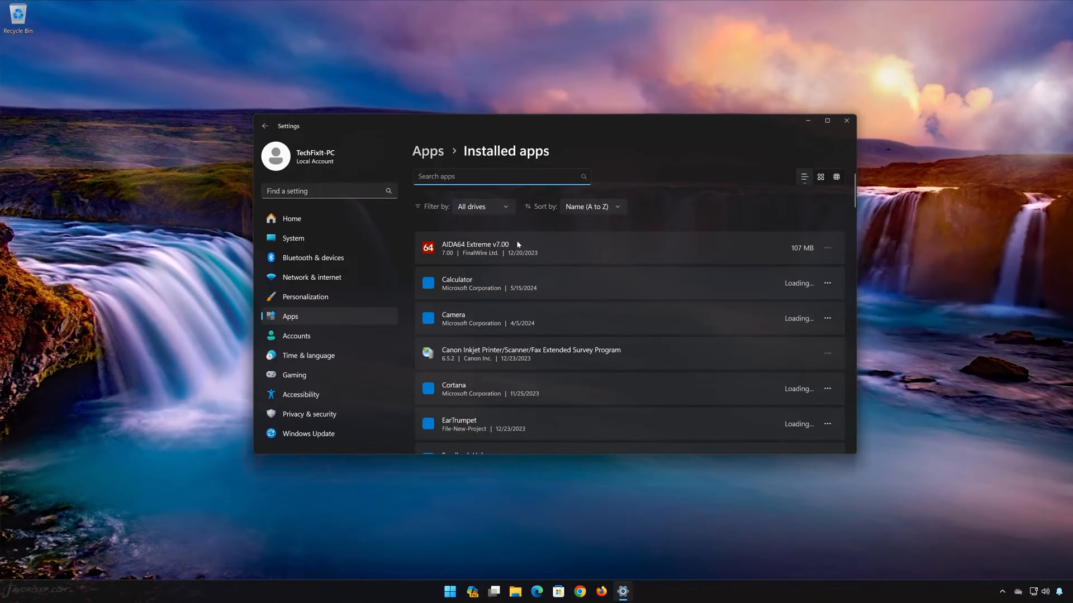
scroll(down, 3)
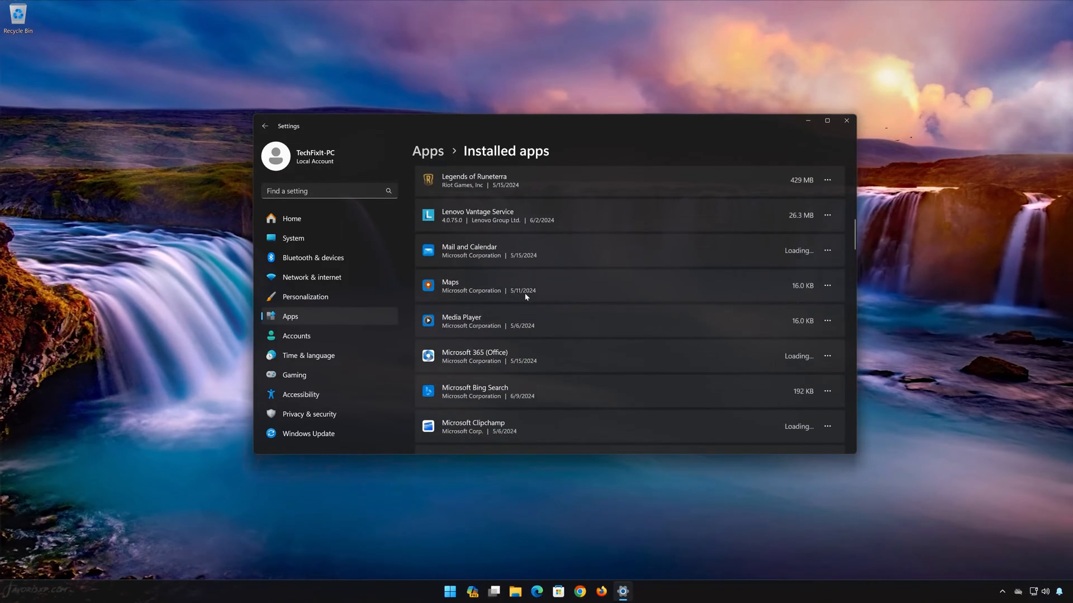
scroll(down, 3)
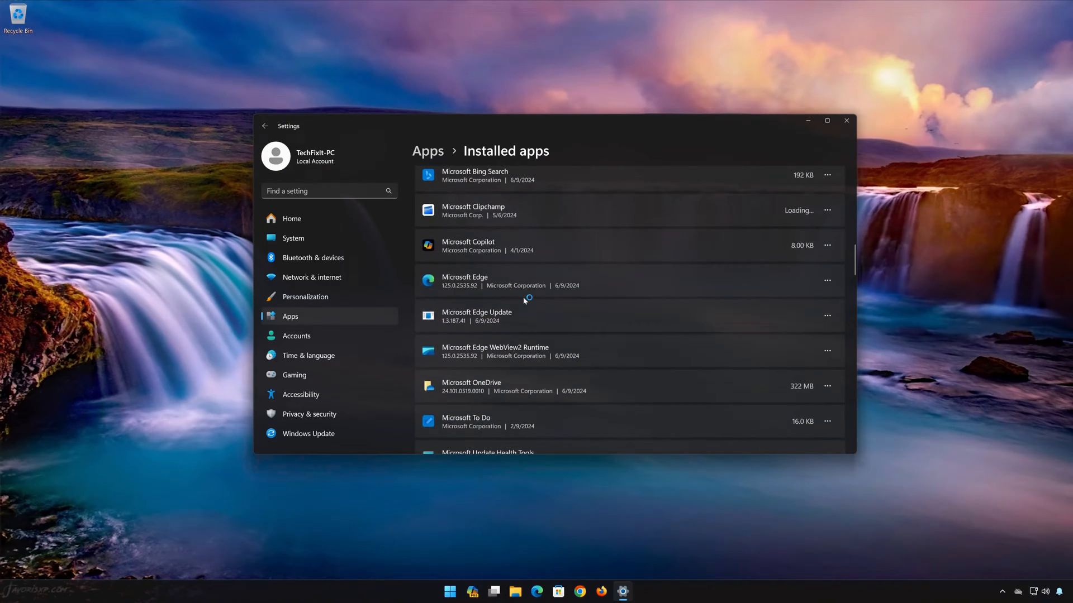
scroll(down, 3)
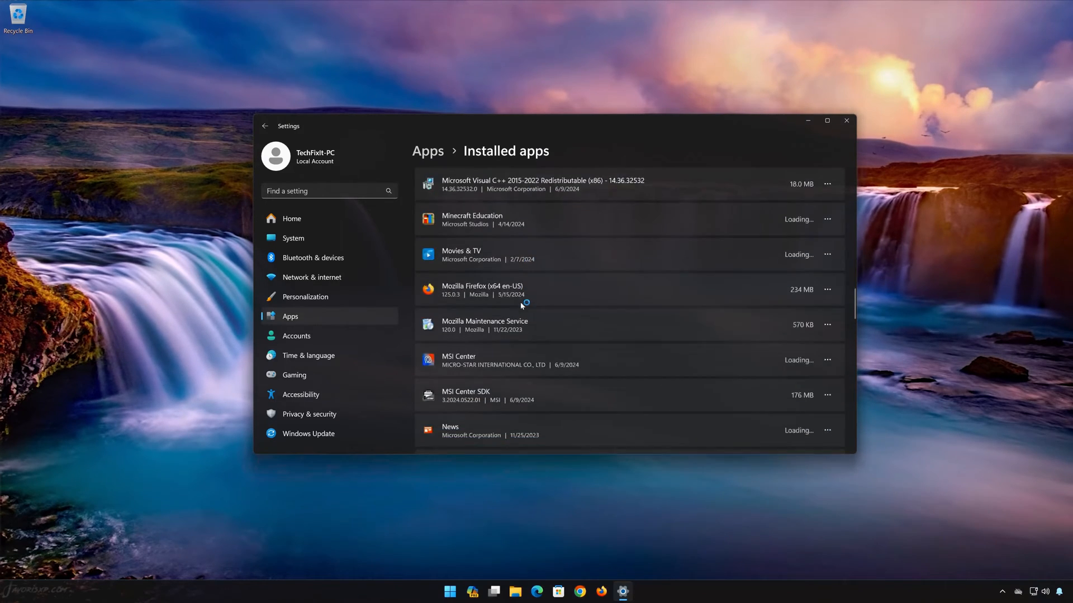
scroll(down, 3)
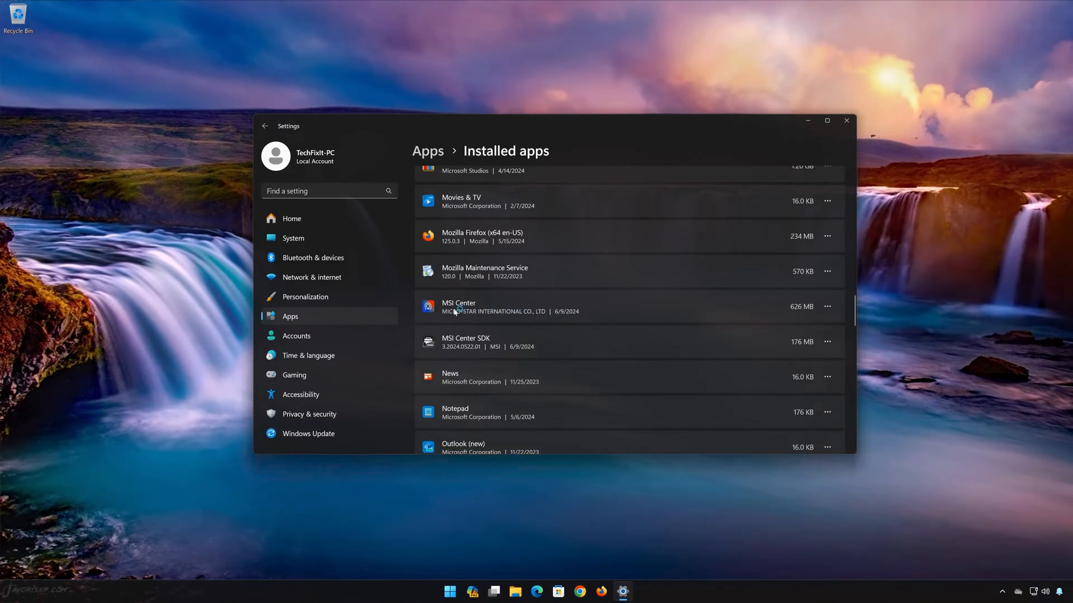
mouse_move(834, 294)
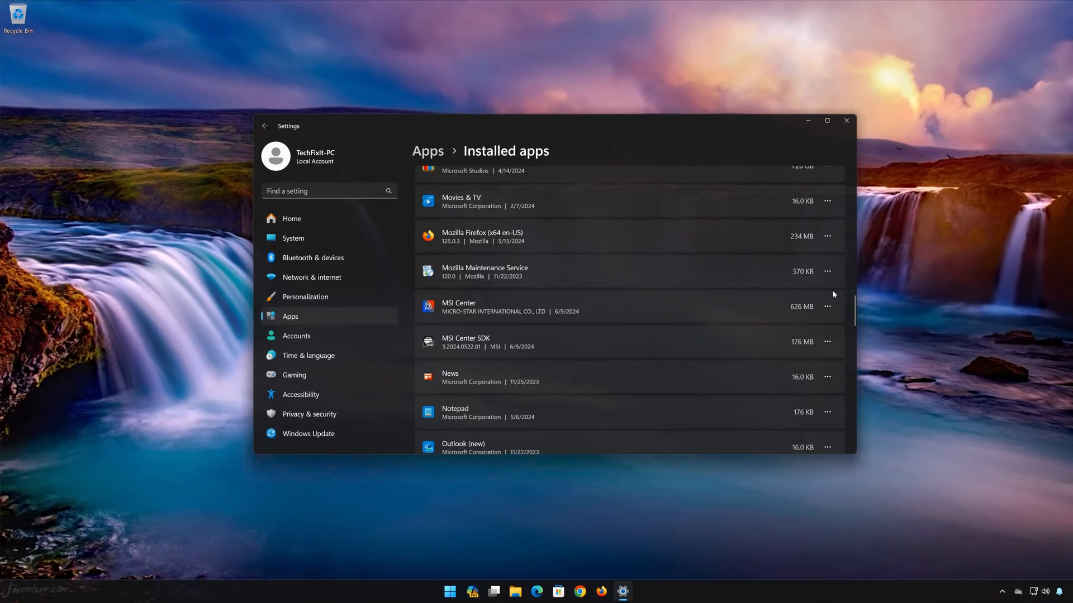
Reach MSI Center's advanced options and scroll to its Repair and Reset controls
click(827, 307)
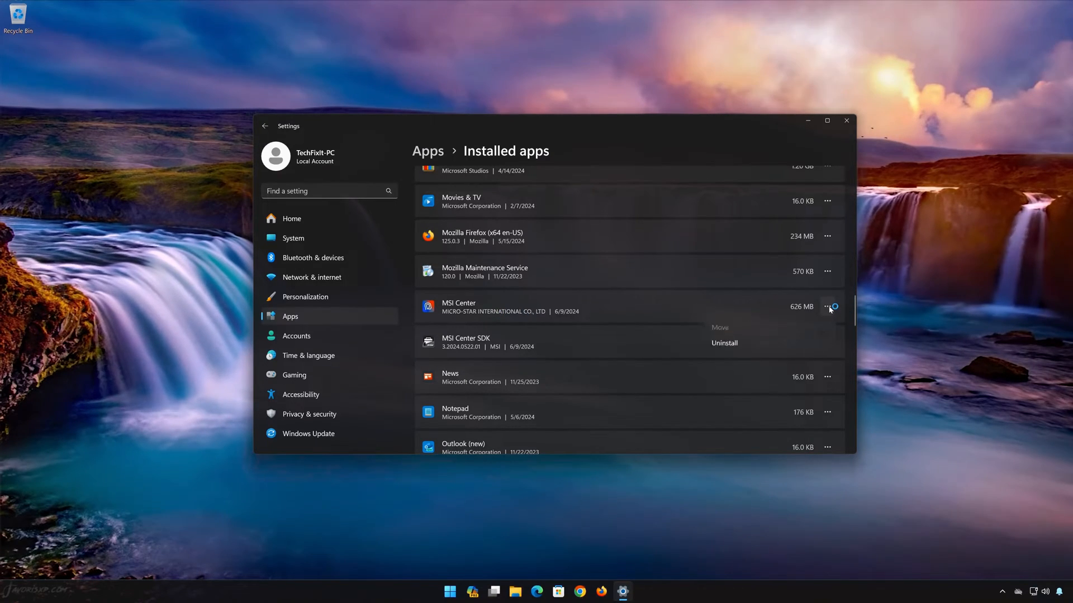
click(827, 306)
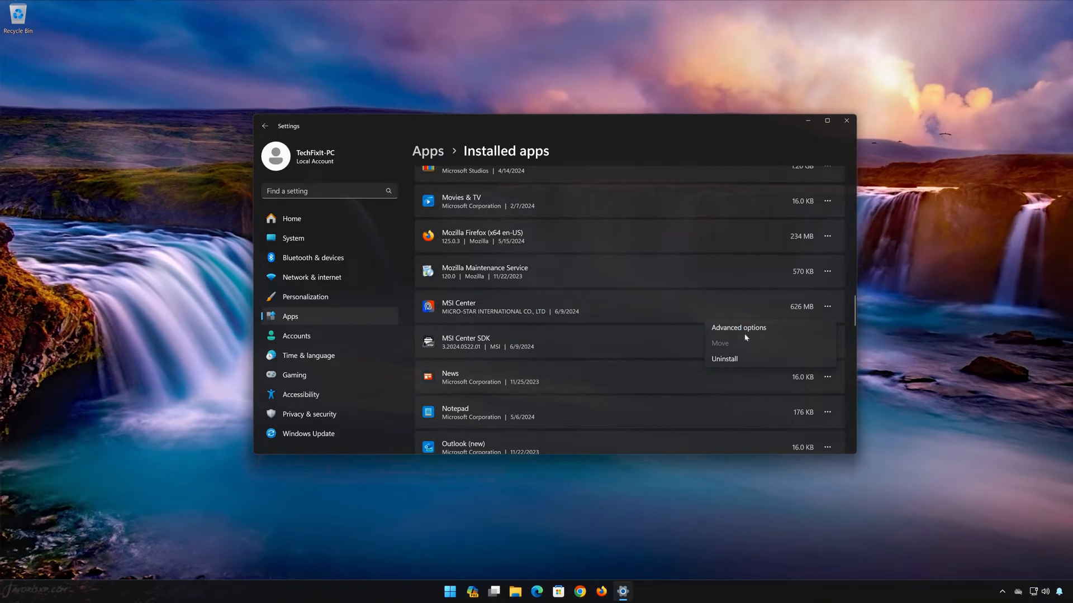
click(739, 328)
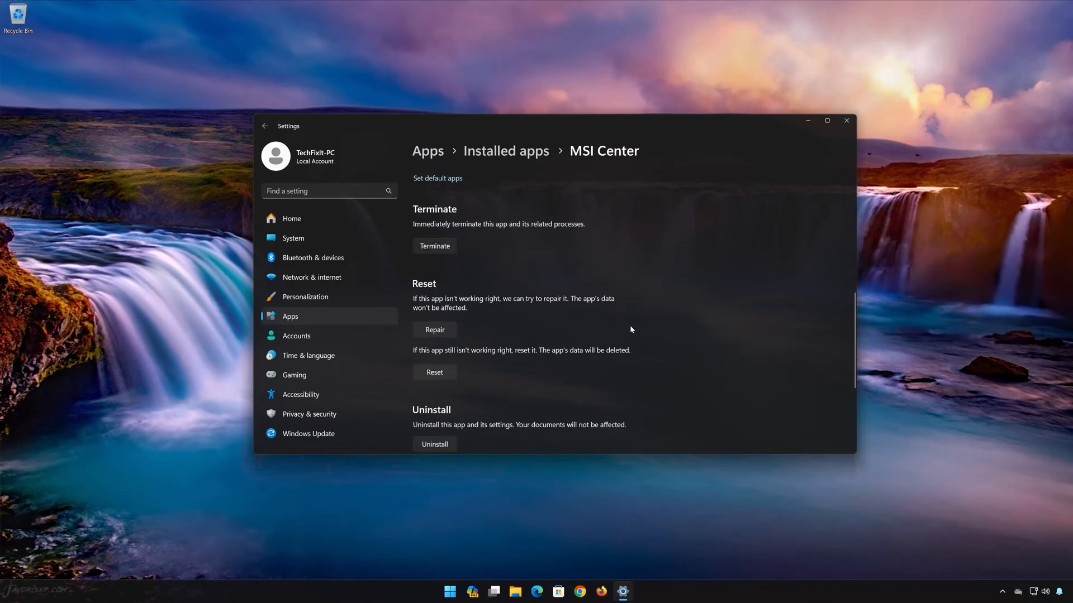
scroll(down, 3)
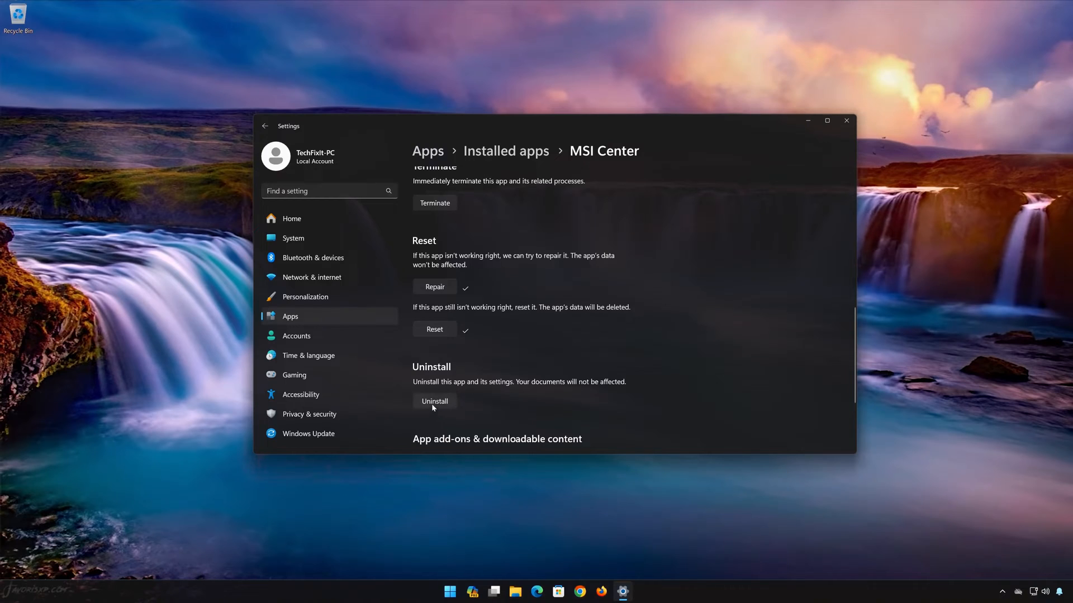
Start uninstalling MSI Center from its advanced options page
click(434, 401)
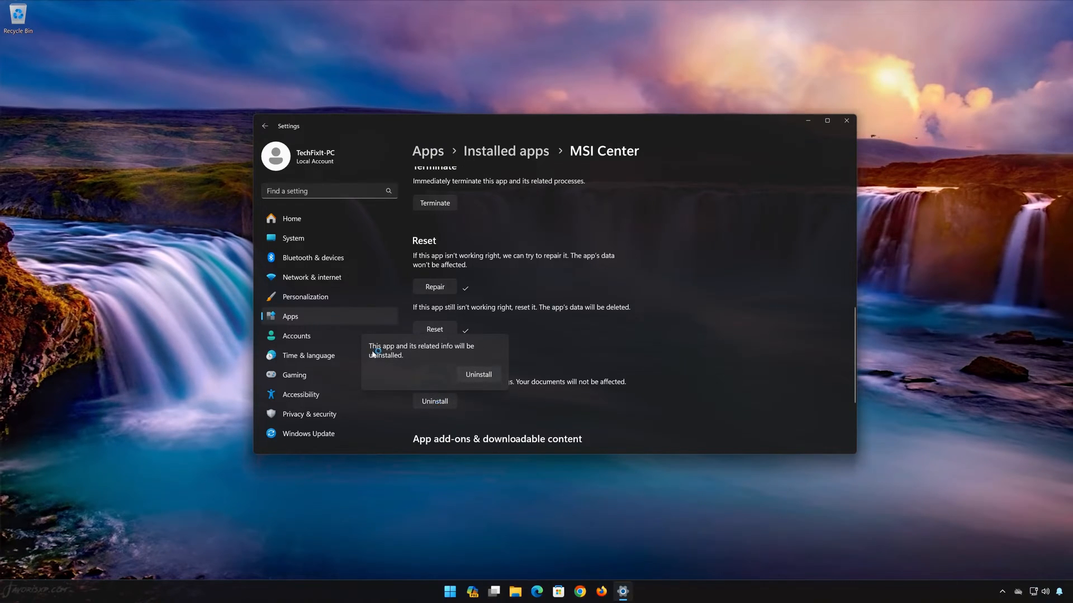
mouse_move(365, 369)
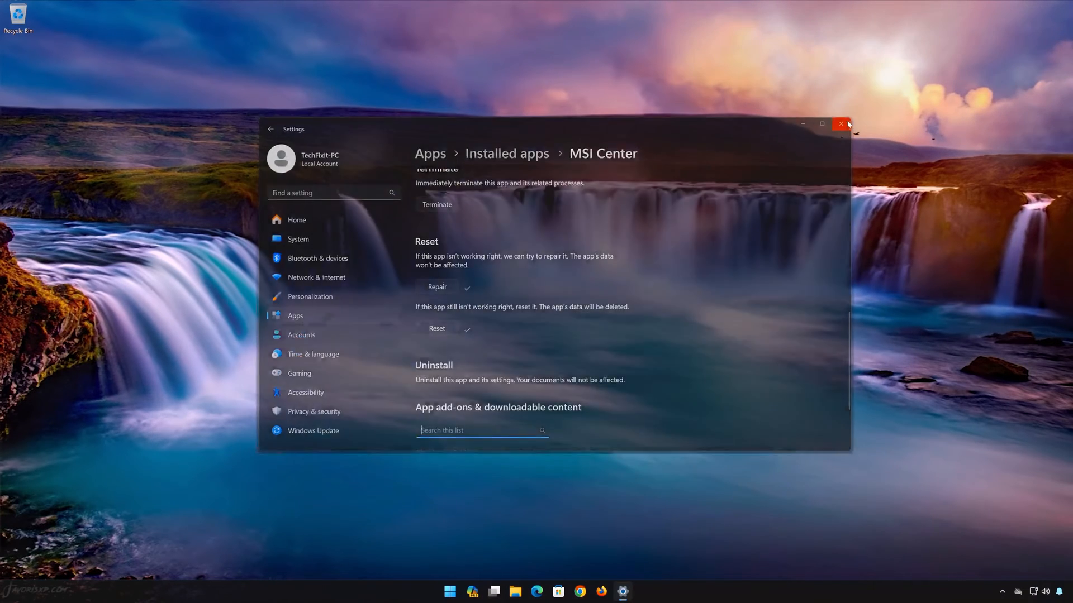
Search Microsoft Store for 'msi c' and open the MSI Center product page
click(568, 591)
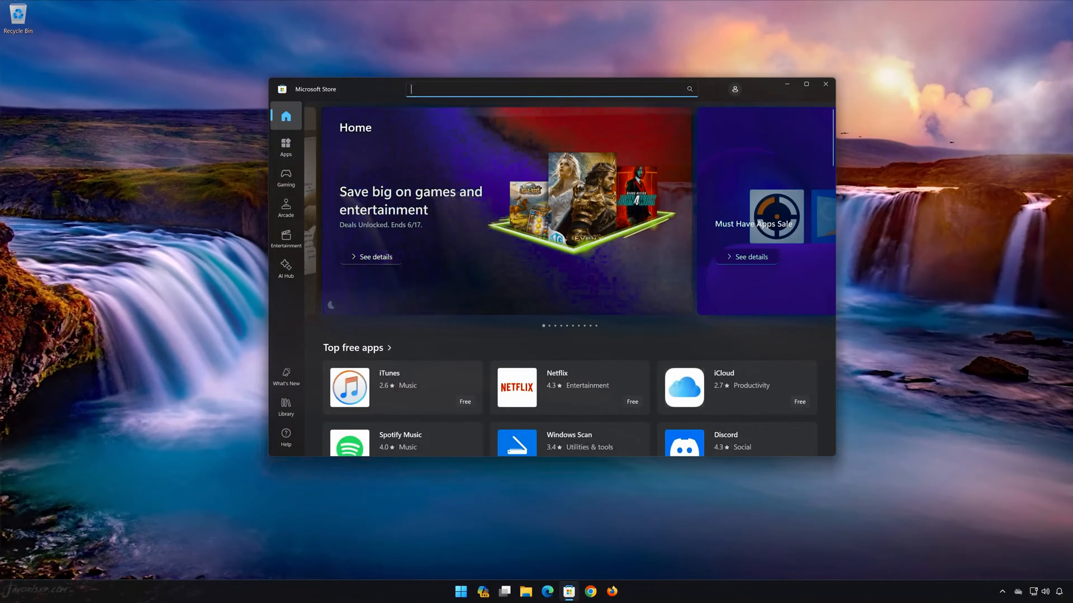
text(msi center)
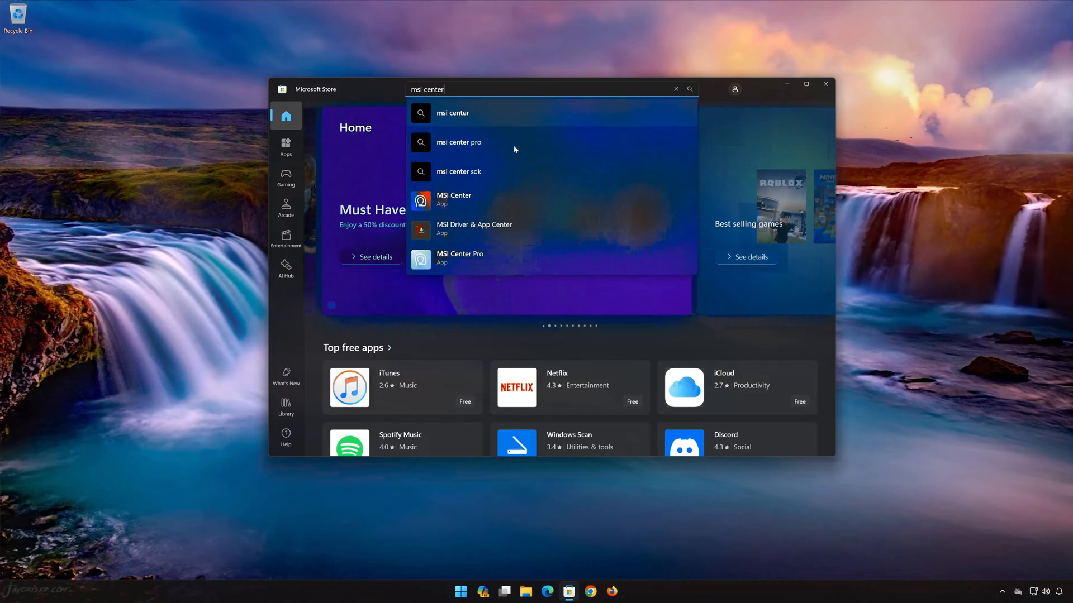
mouse_move(462, 199)
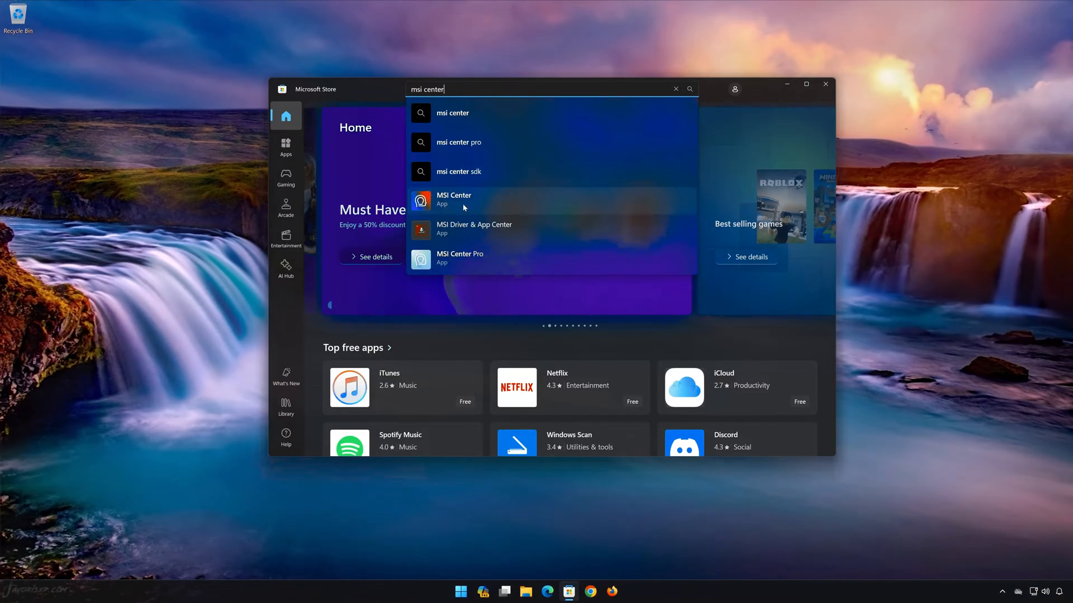
click(454, 199)
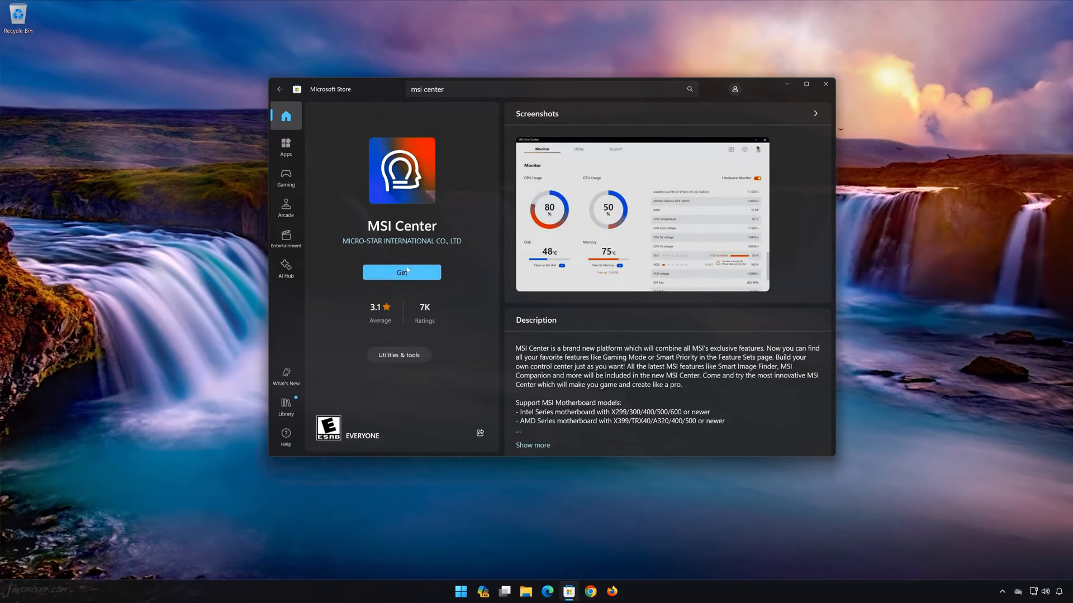
Get MSI Center from the Store and launch it so its installer begins
click(401, 271)
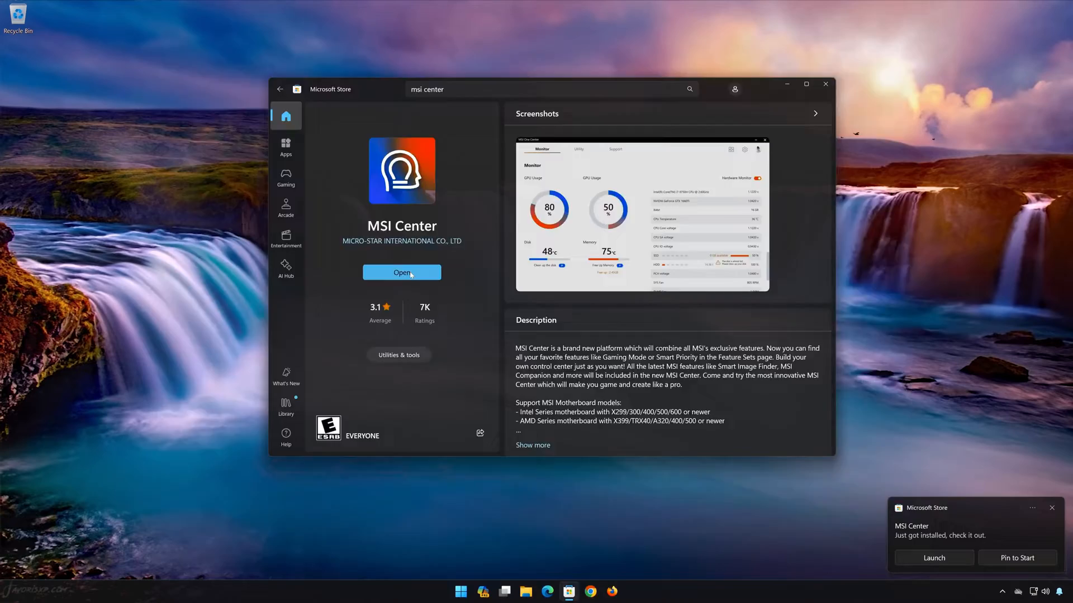
click(401, 273)
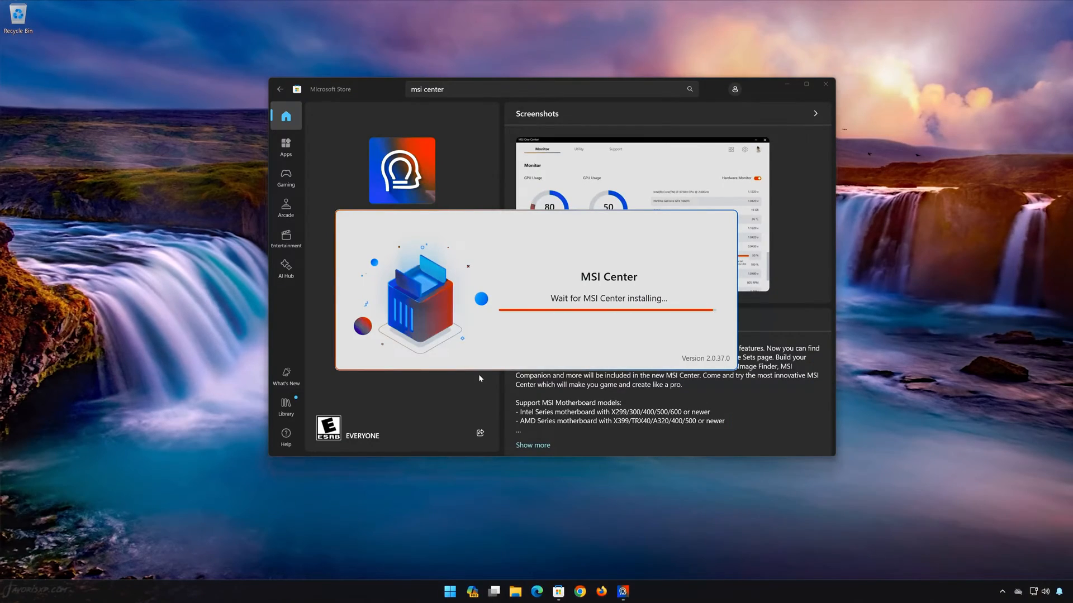